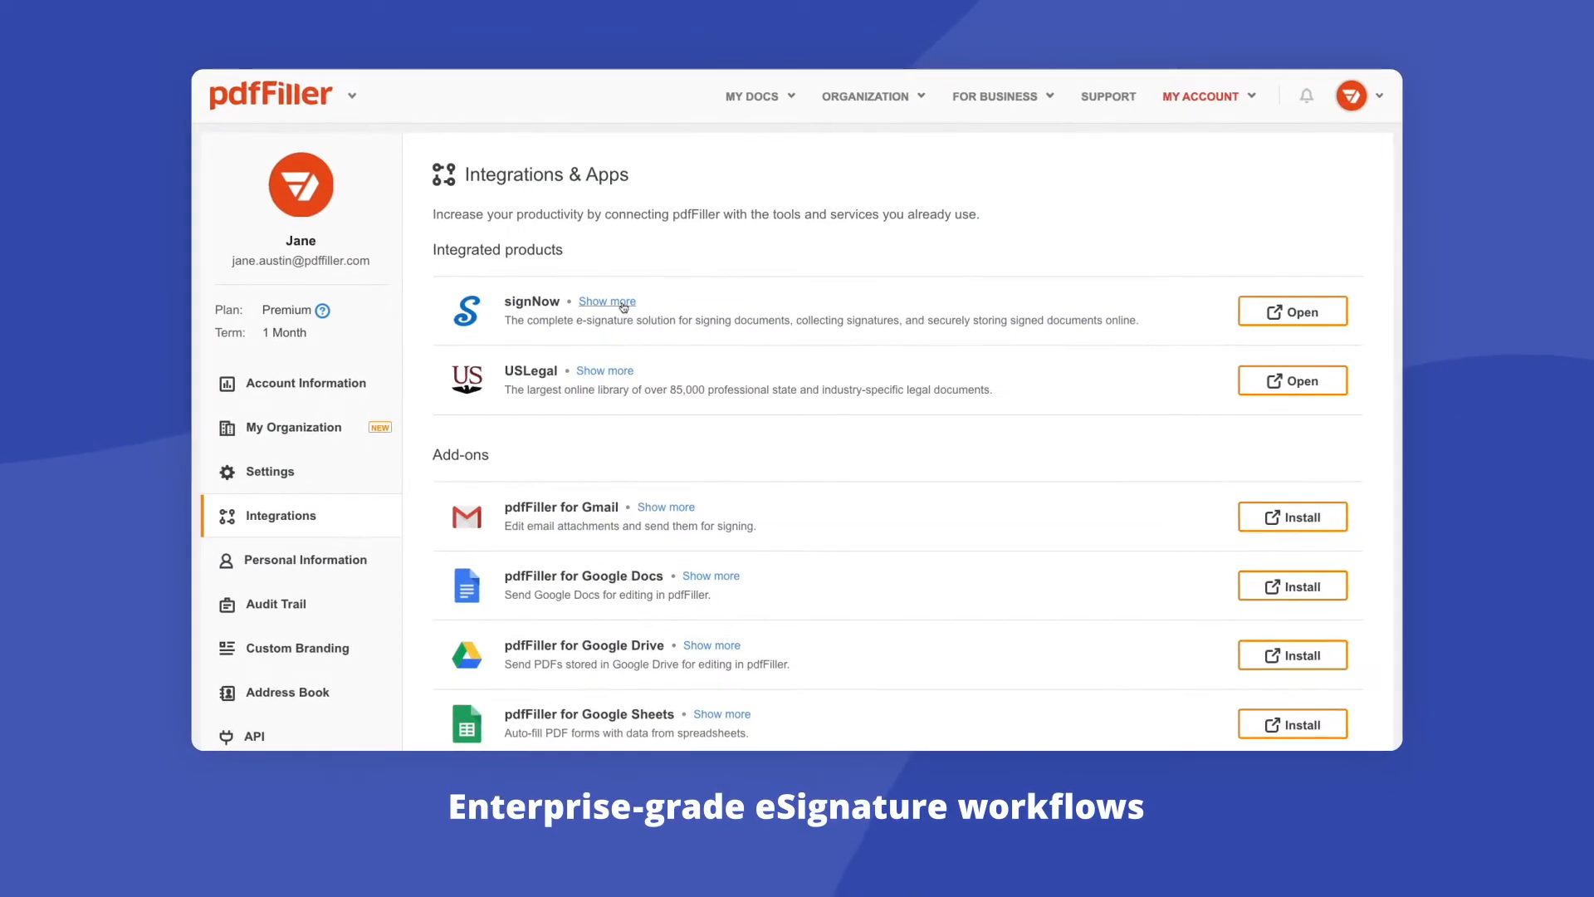
Place Signature and Date fields for Signer 1 and Signer 2, then save to reach Review and send
left_click(606, 301)
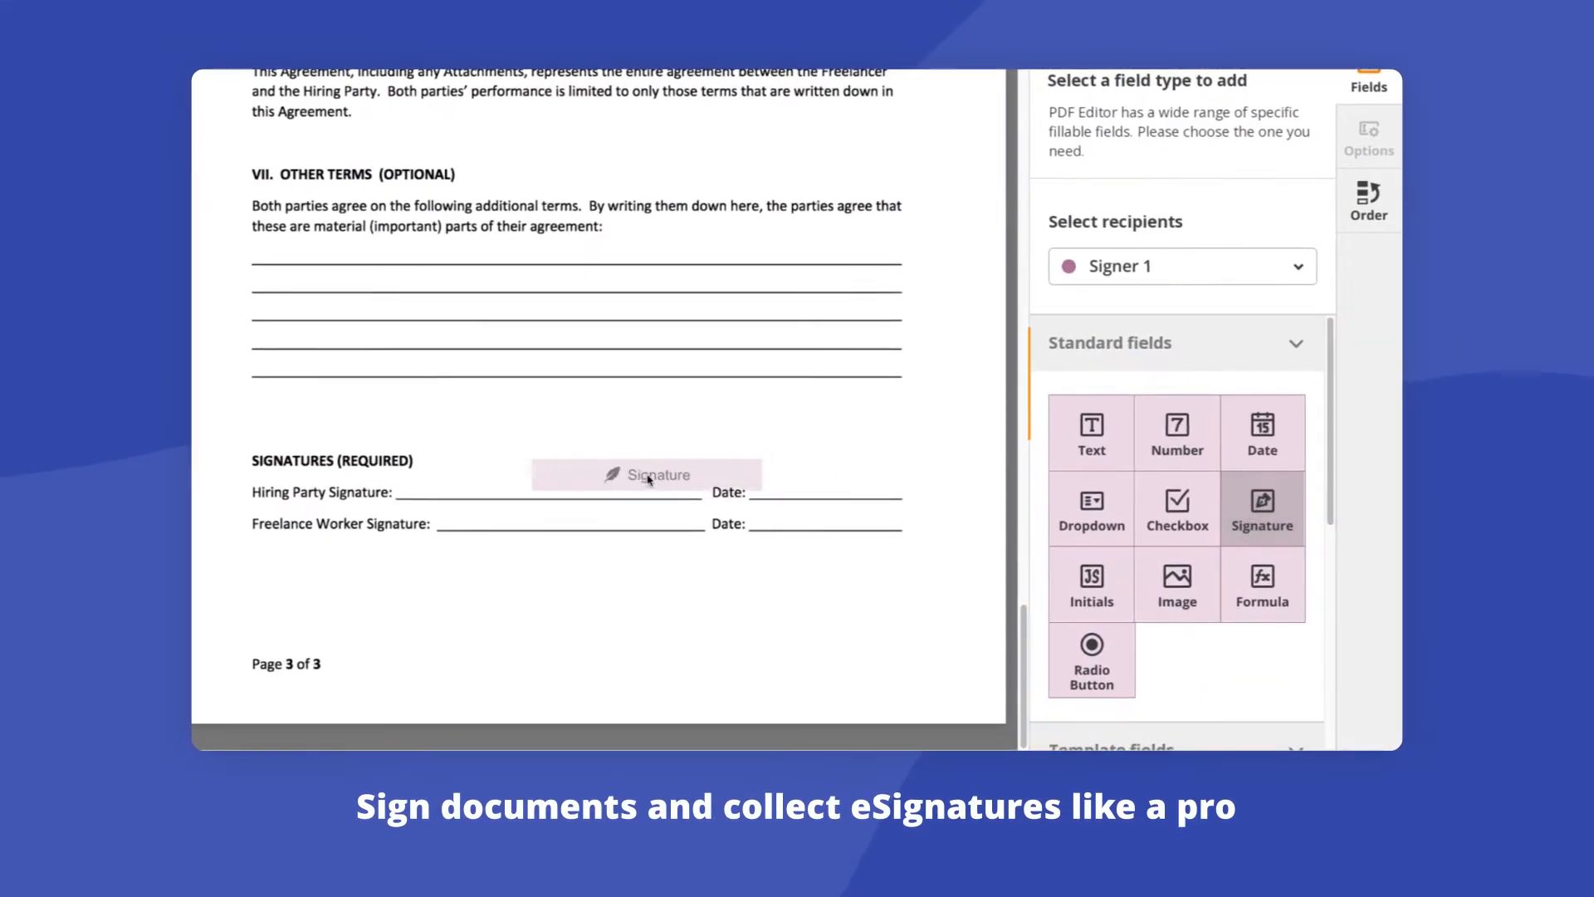
left_click(1180, 266)
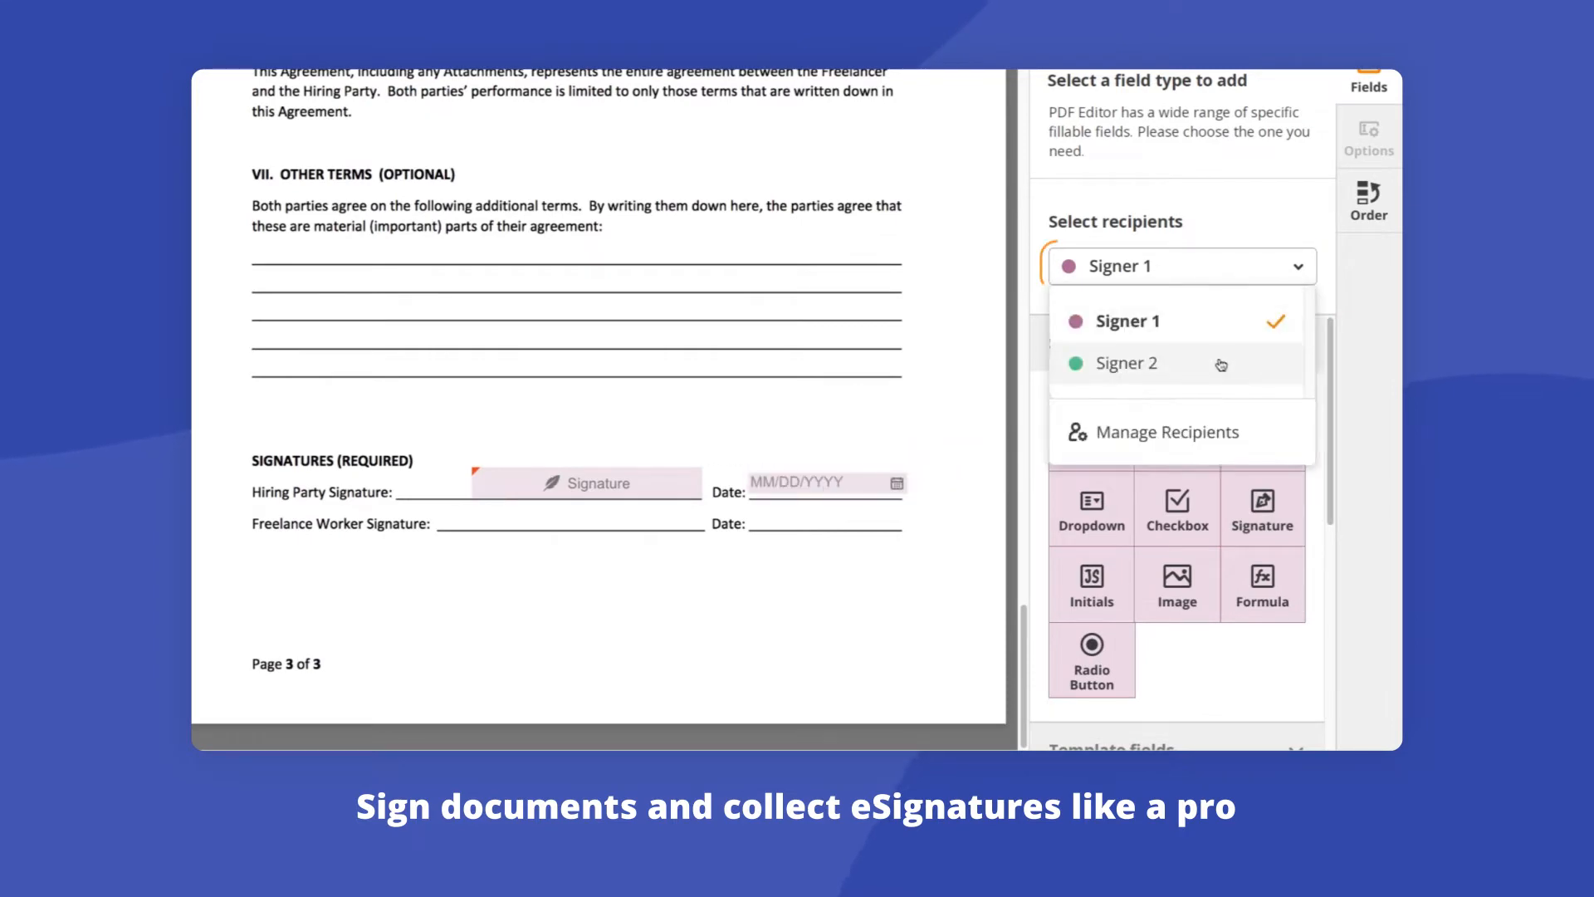
left_click(1126, 364)
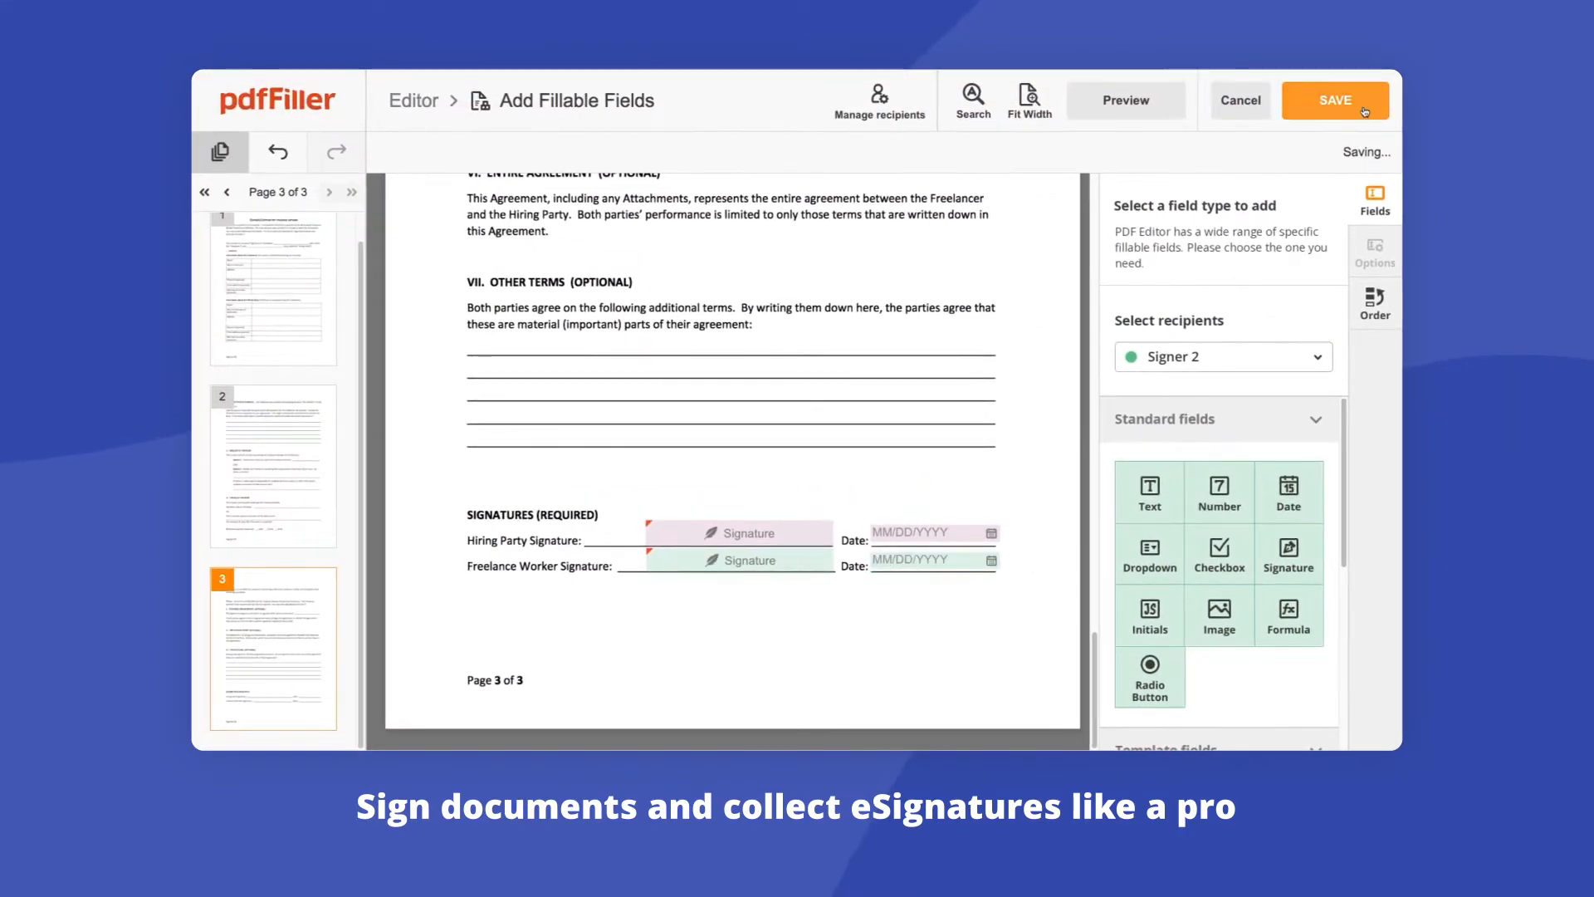
left_click(1336, 100)
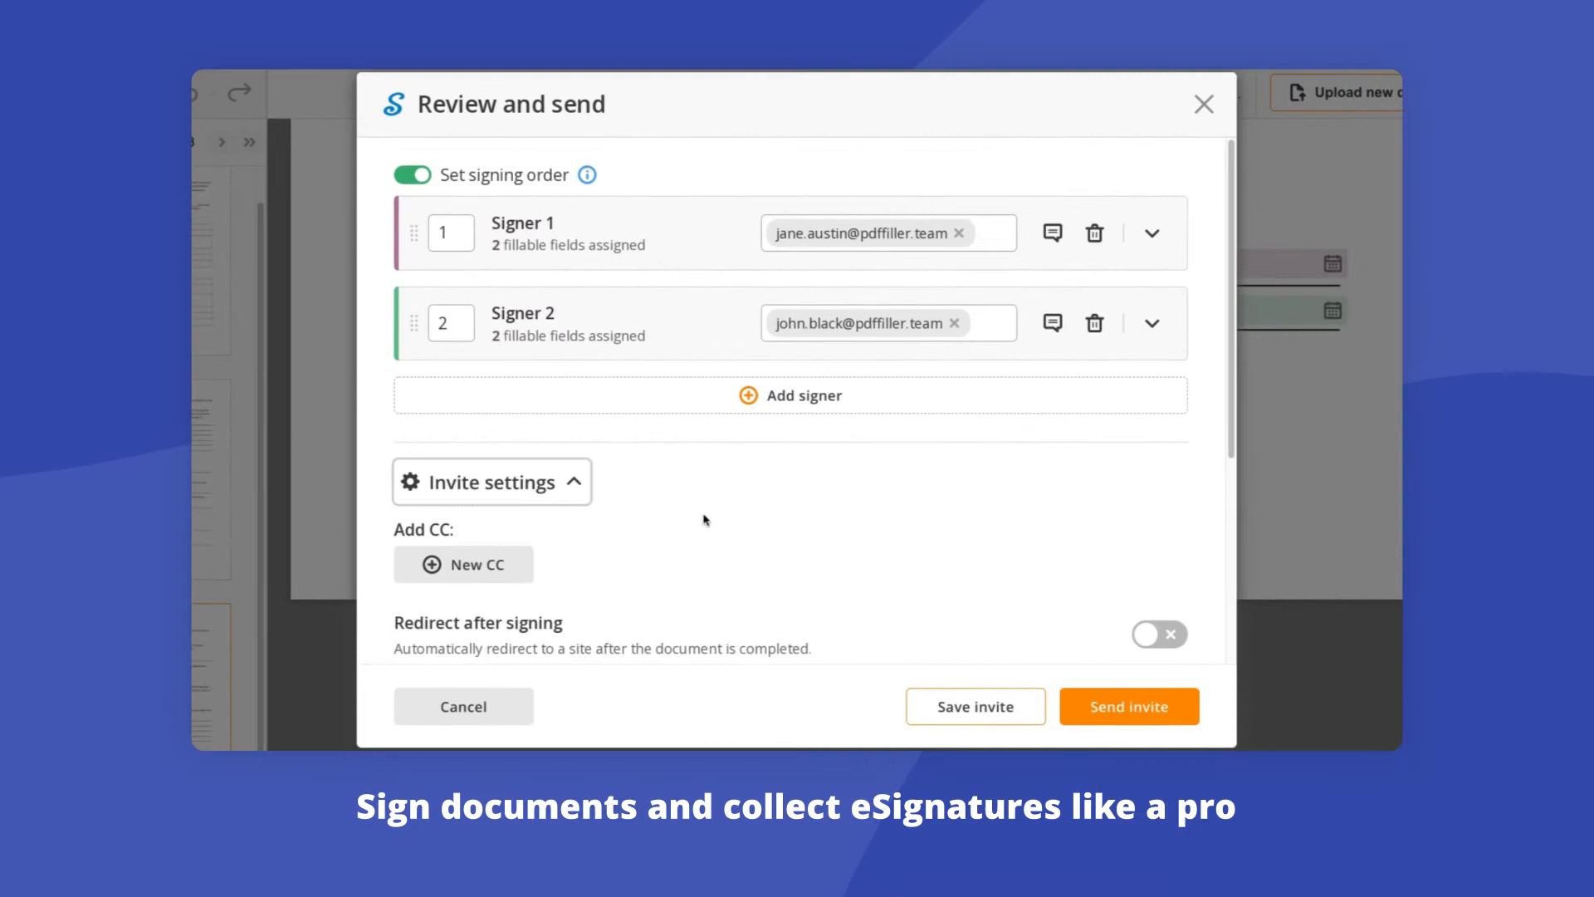
Enter 'supervi' into the invite details of the Review and send dialog
type("supervi")
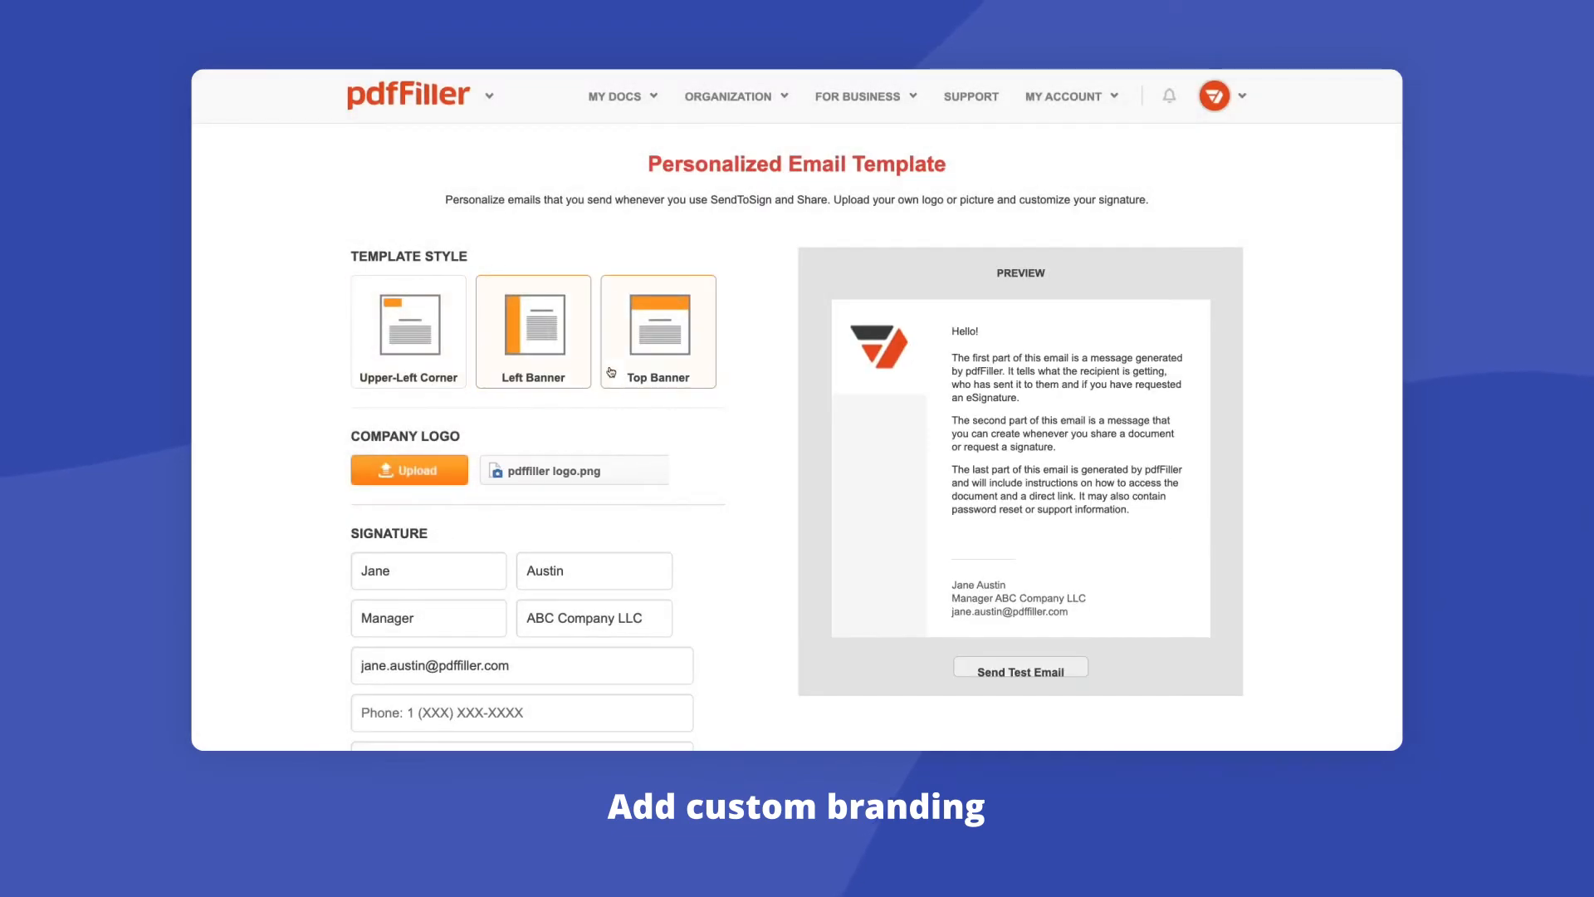
Save the personalized email template with the uploaded logo and signature block
scroll("down", 3)
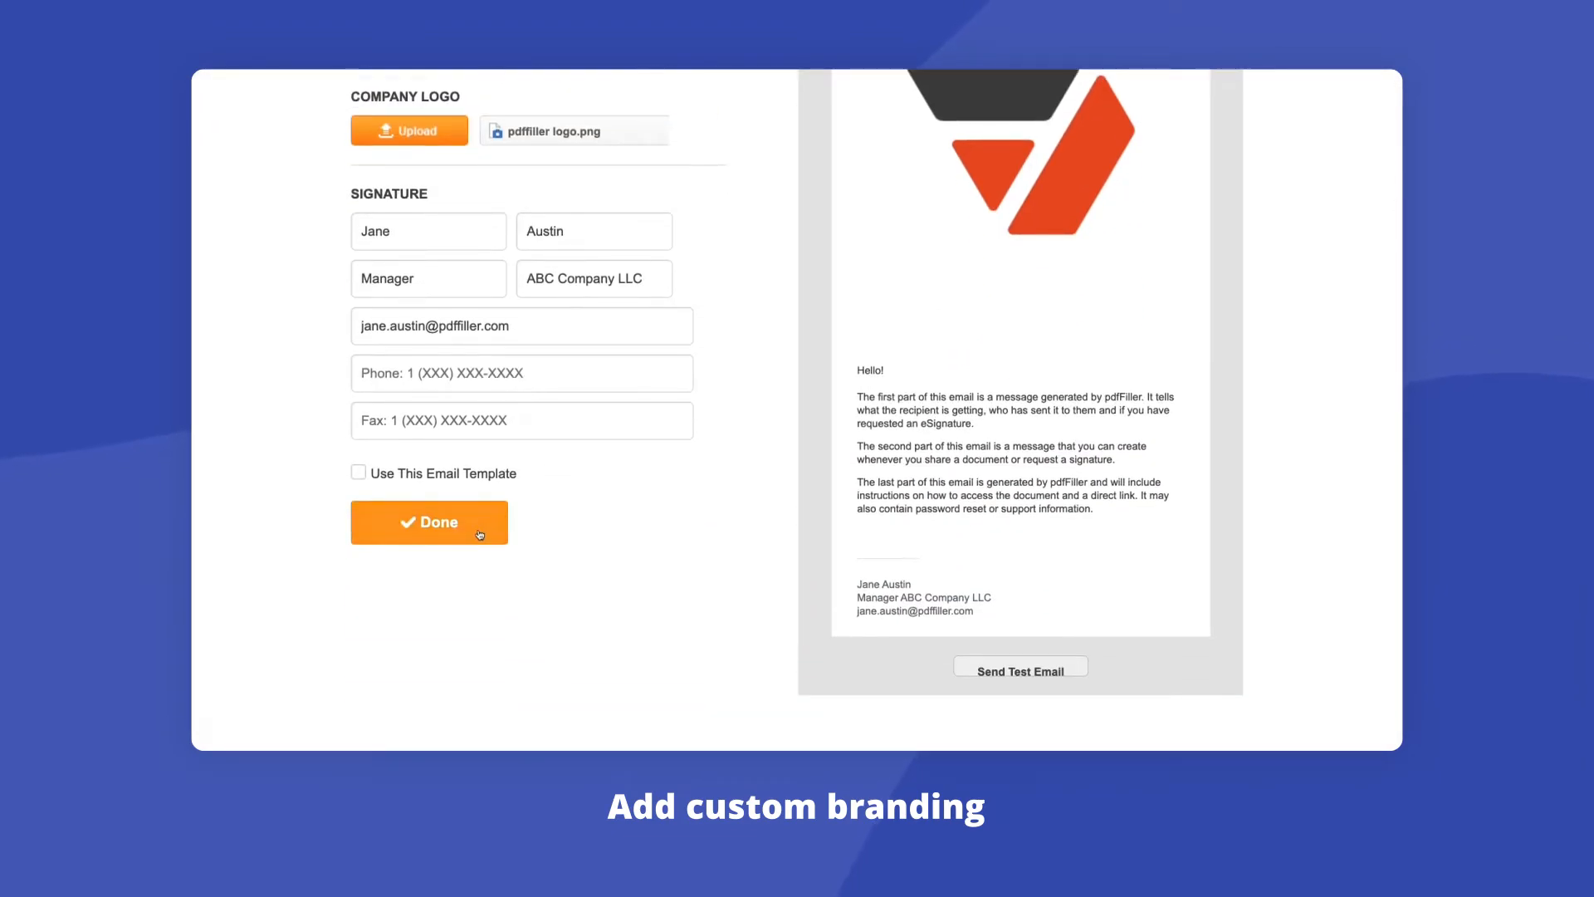
left_click(428, 522)
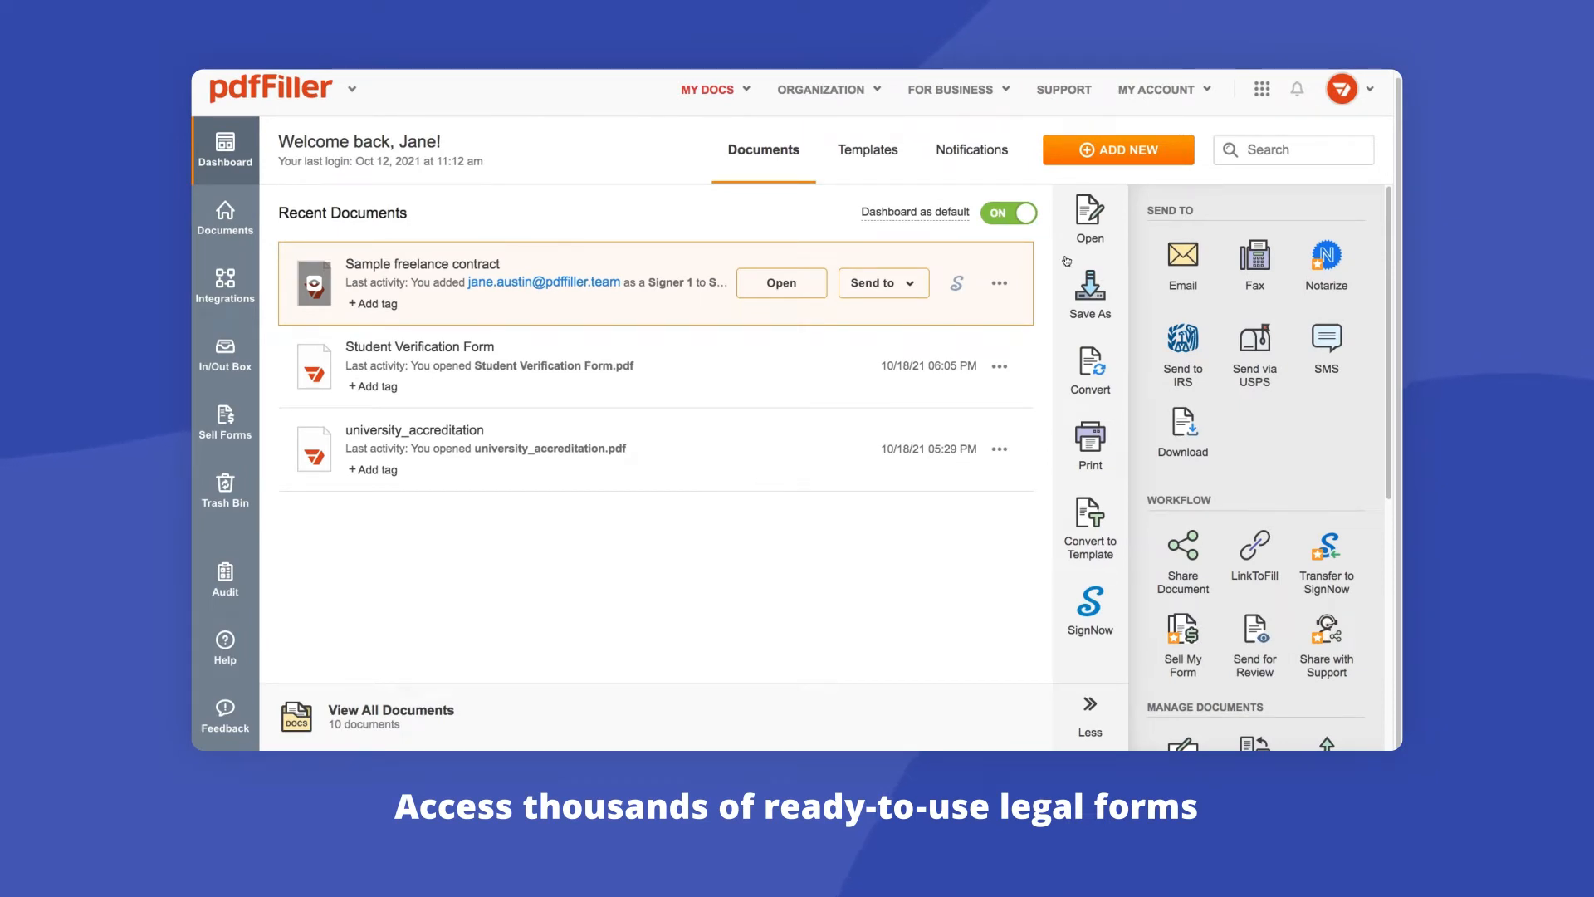
Search the dashboard for 'LLC' and open the Notice to Owner - Corporation or LLC form
type("LLC")
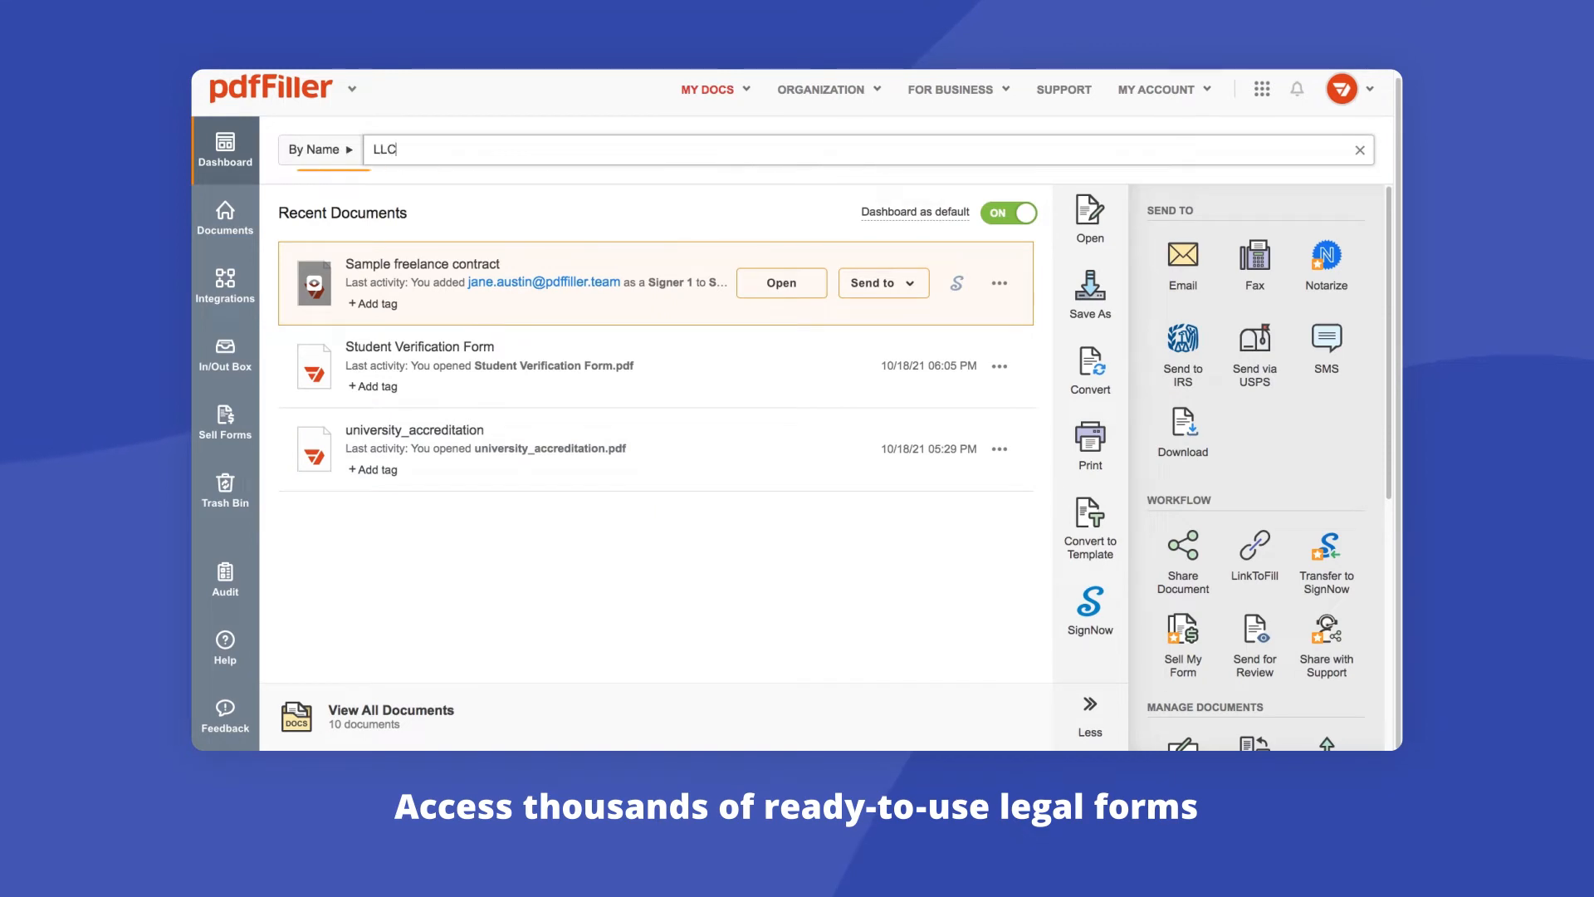
key("enter")
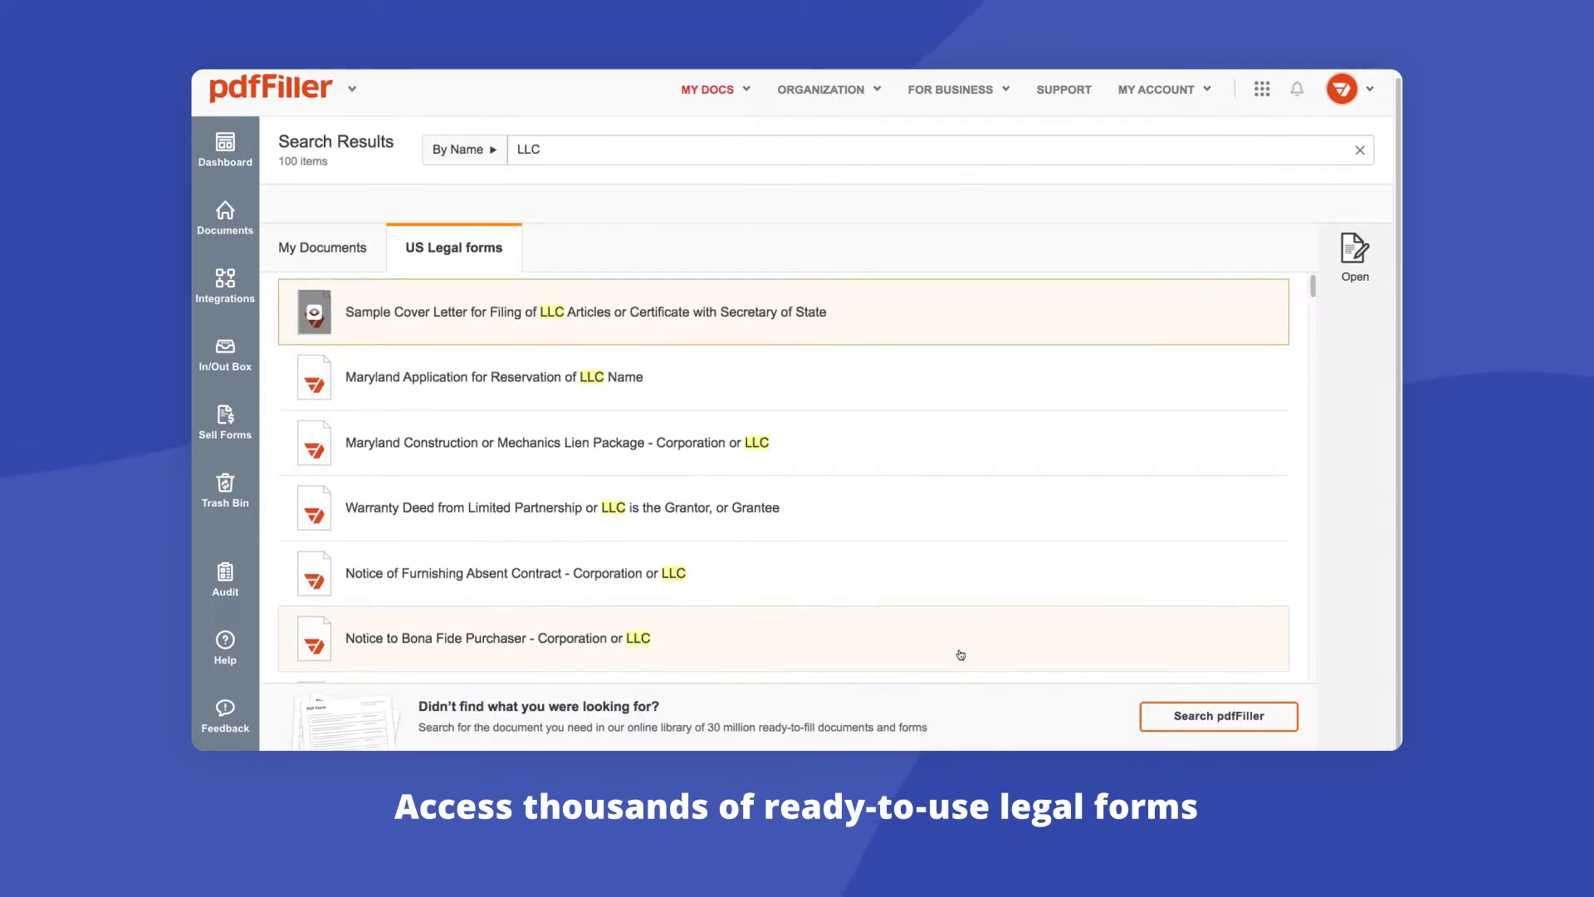
scroll("down", 3)
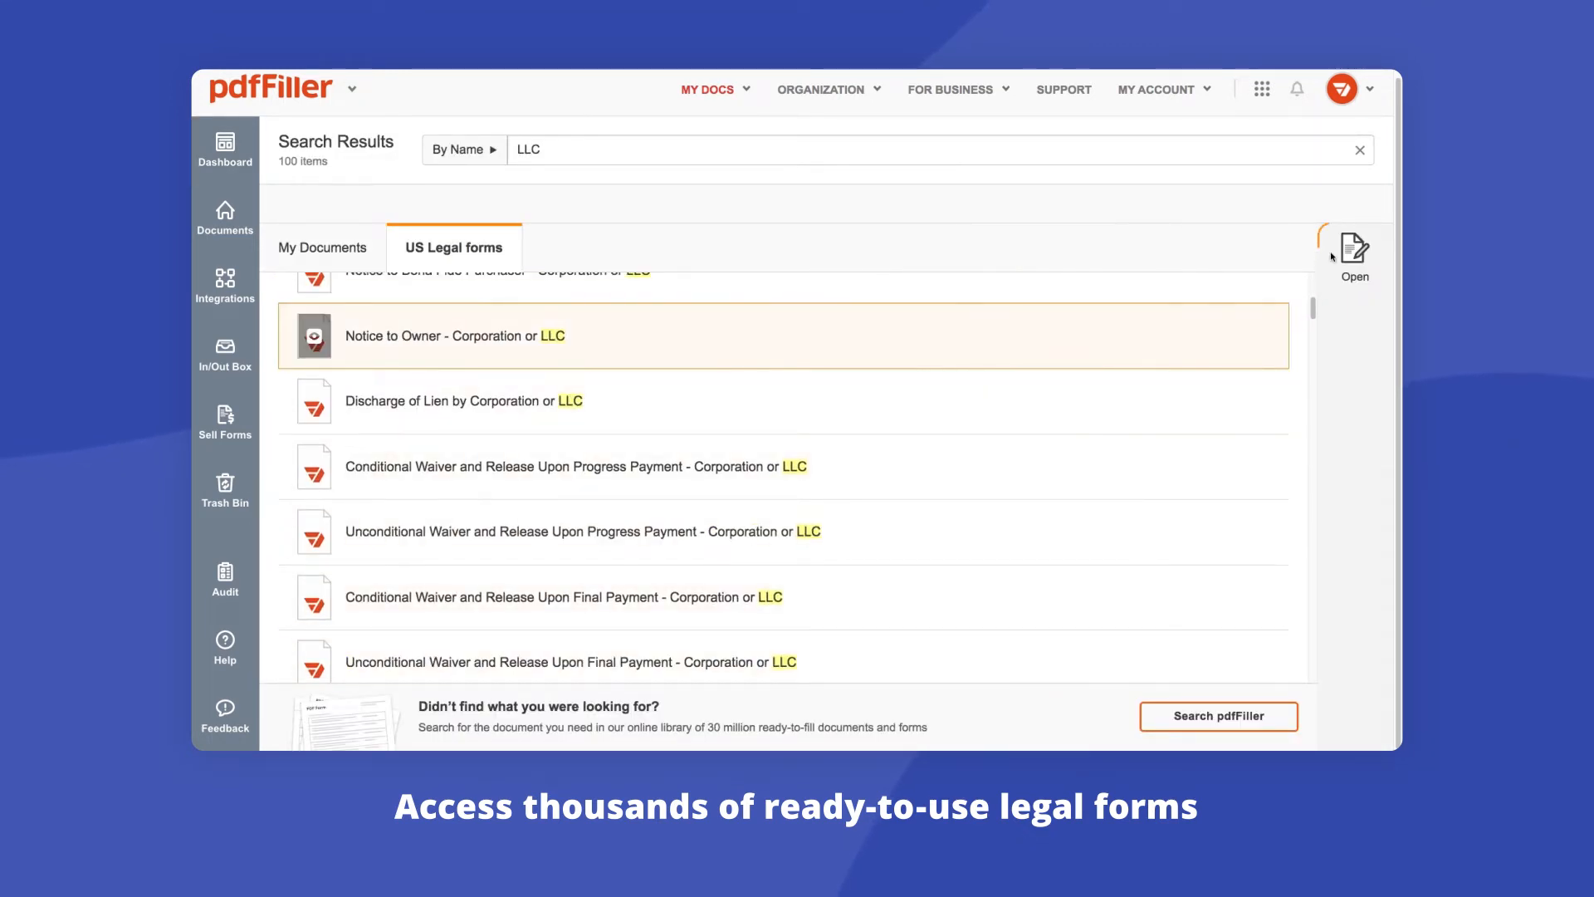
left_click(1353, 249)
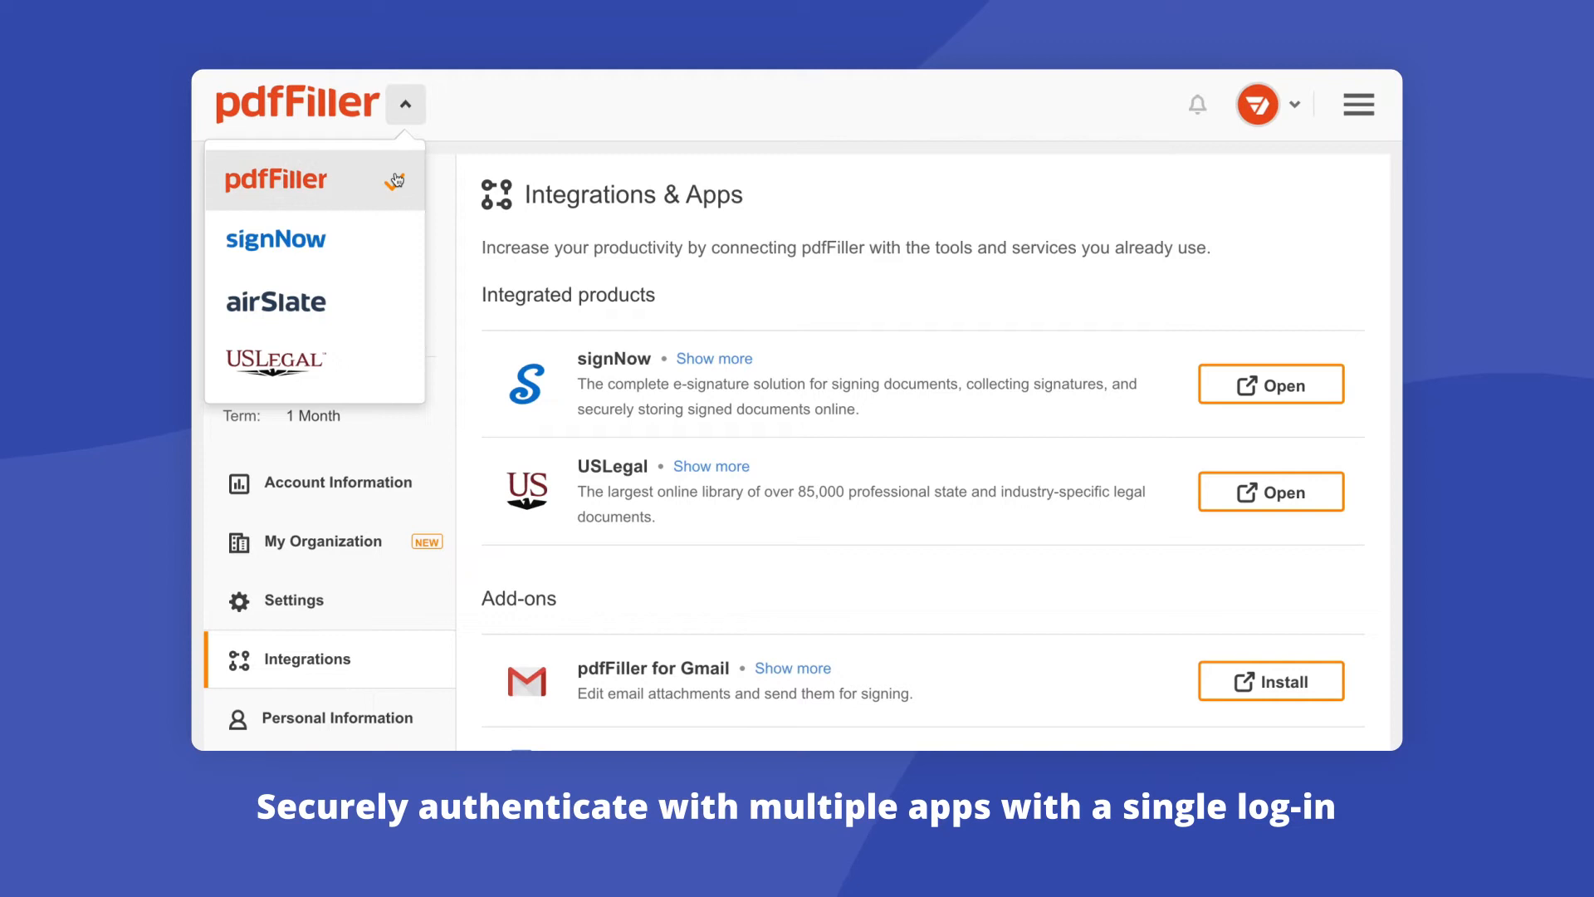
mouse_move(384, 302)
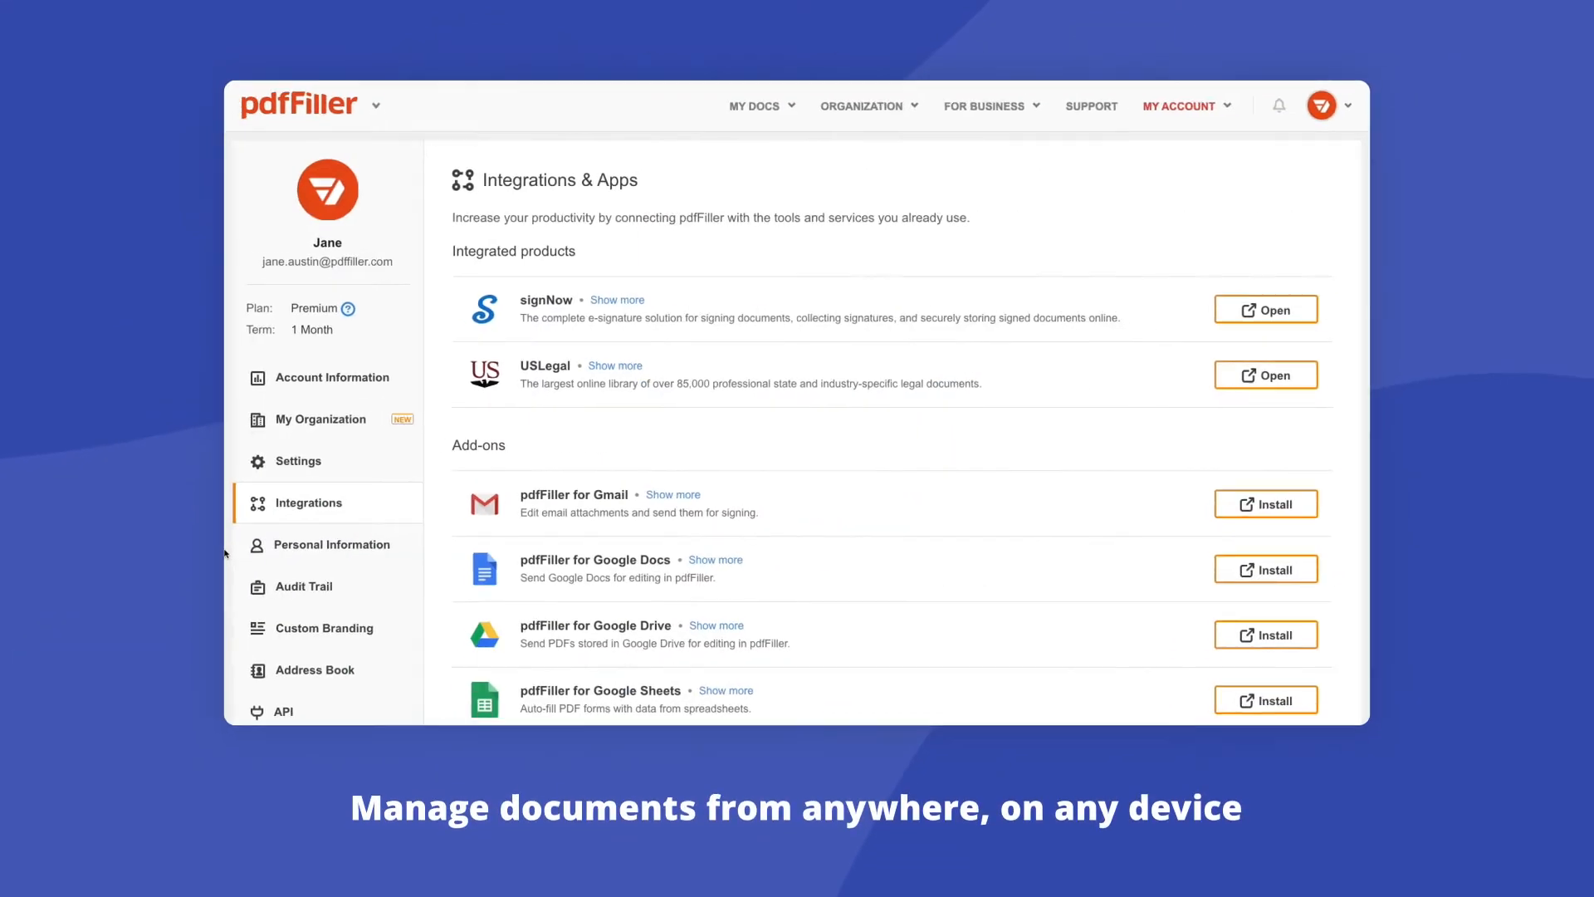
Scroll the Integrations page through Add-ons, Browser extensions, Mobile apps and Desktop apps
scroll("down", 3)
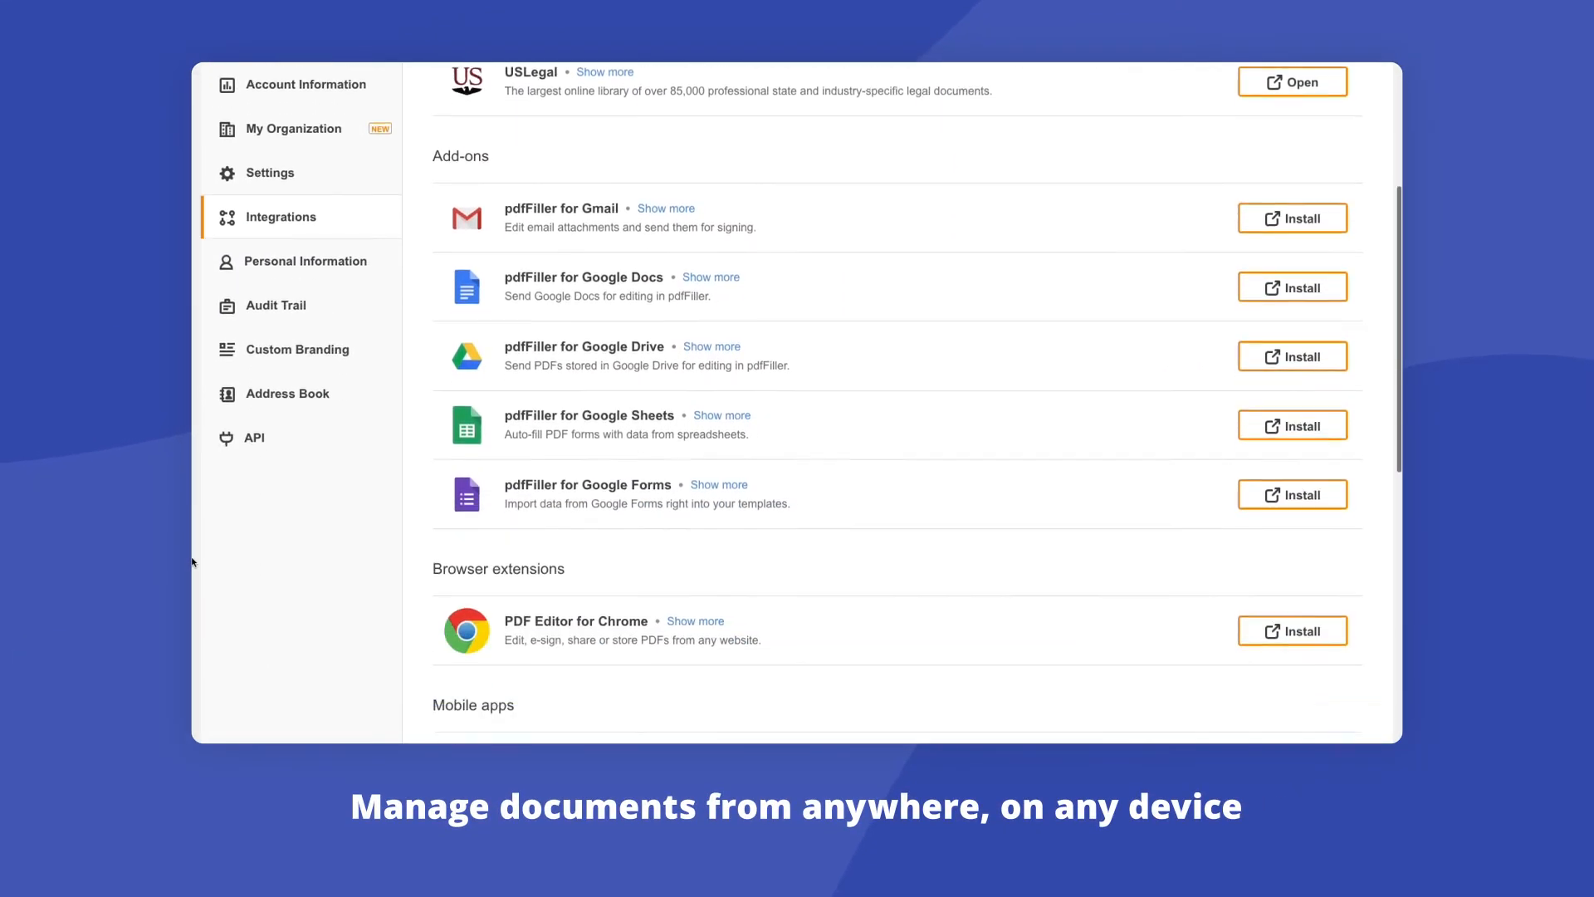
scroll("down", 3)
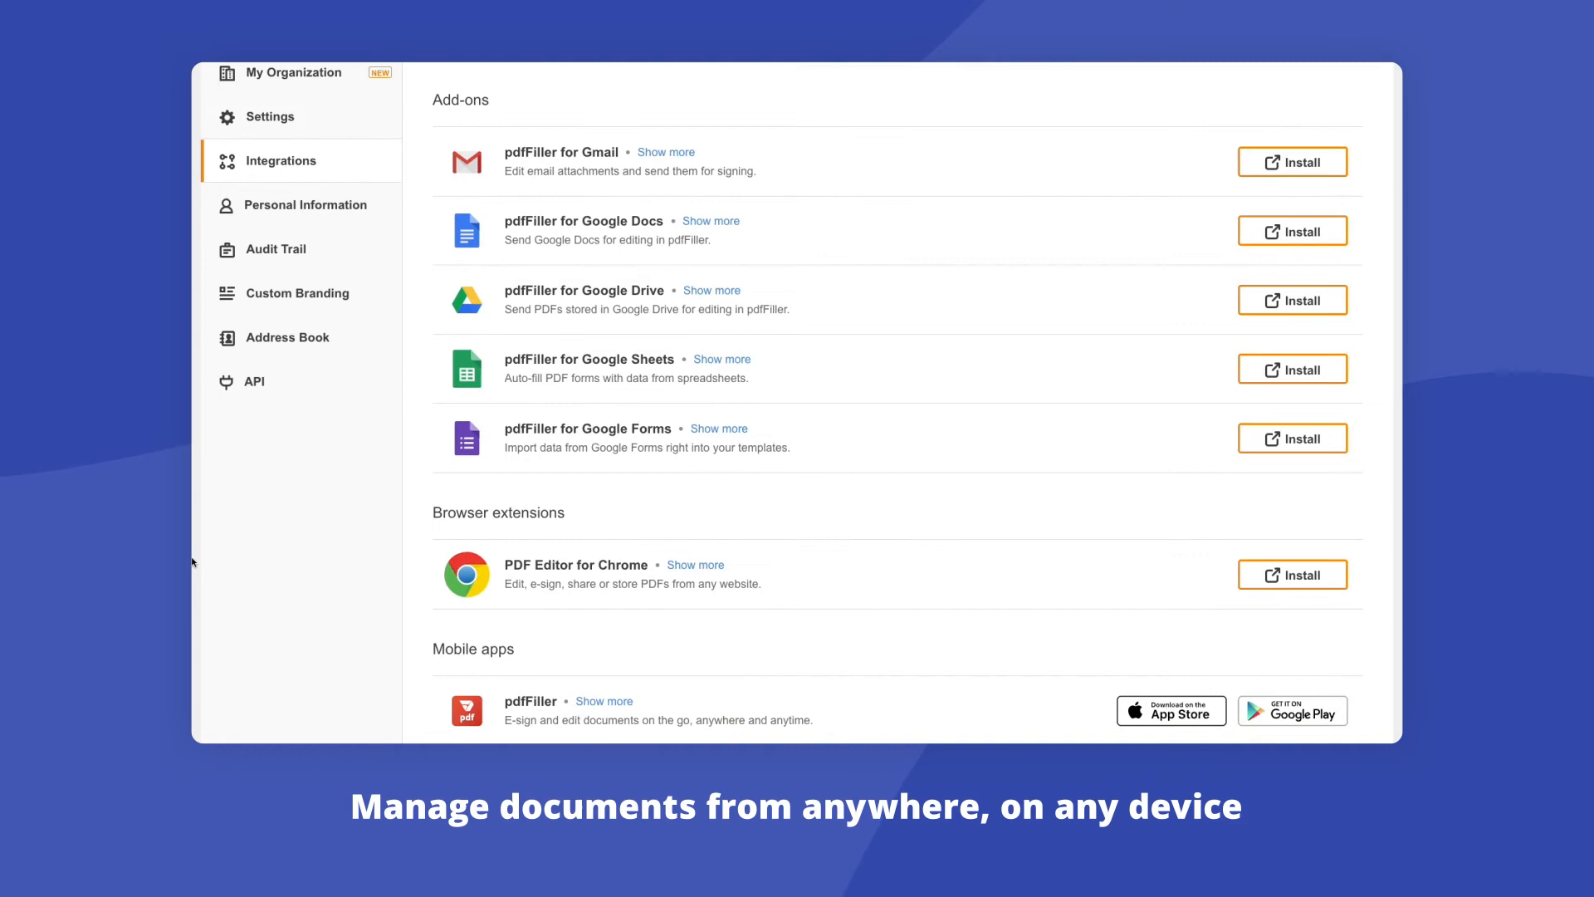
scroll("down", 3)
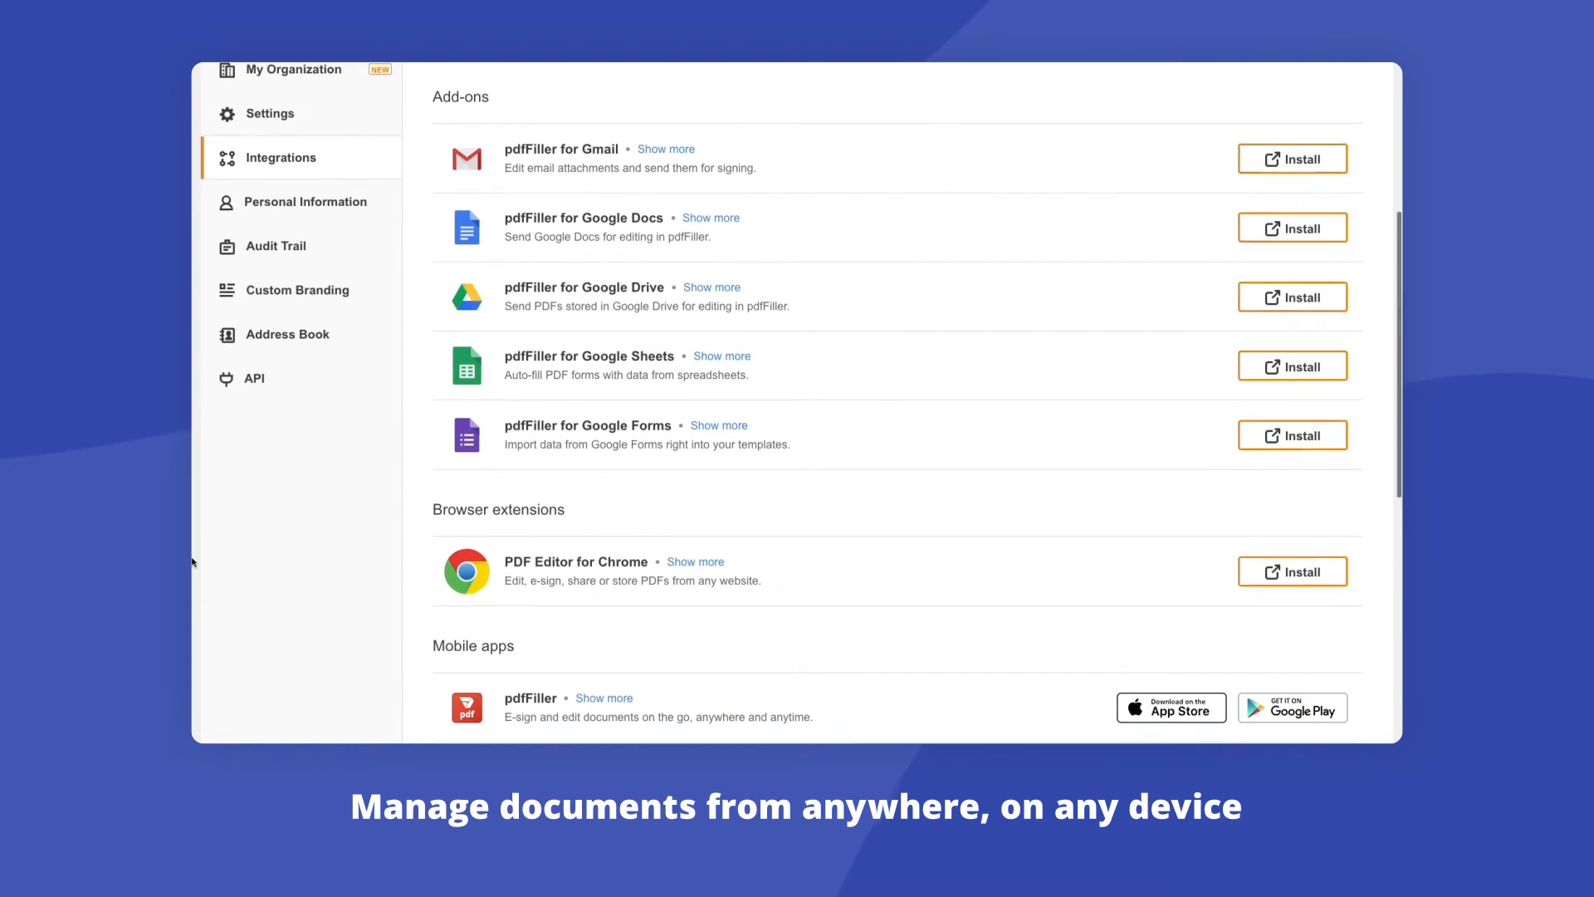
scroll("down", 3)
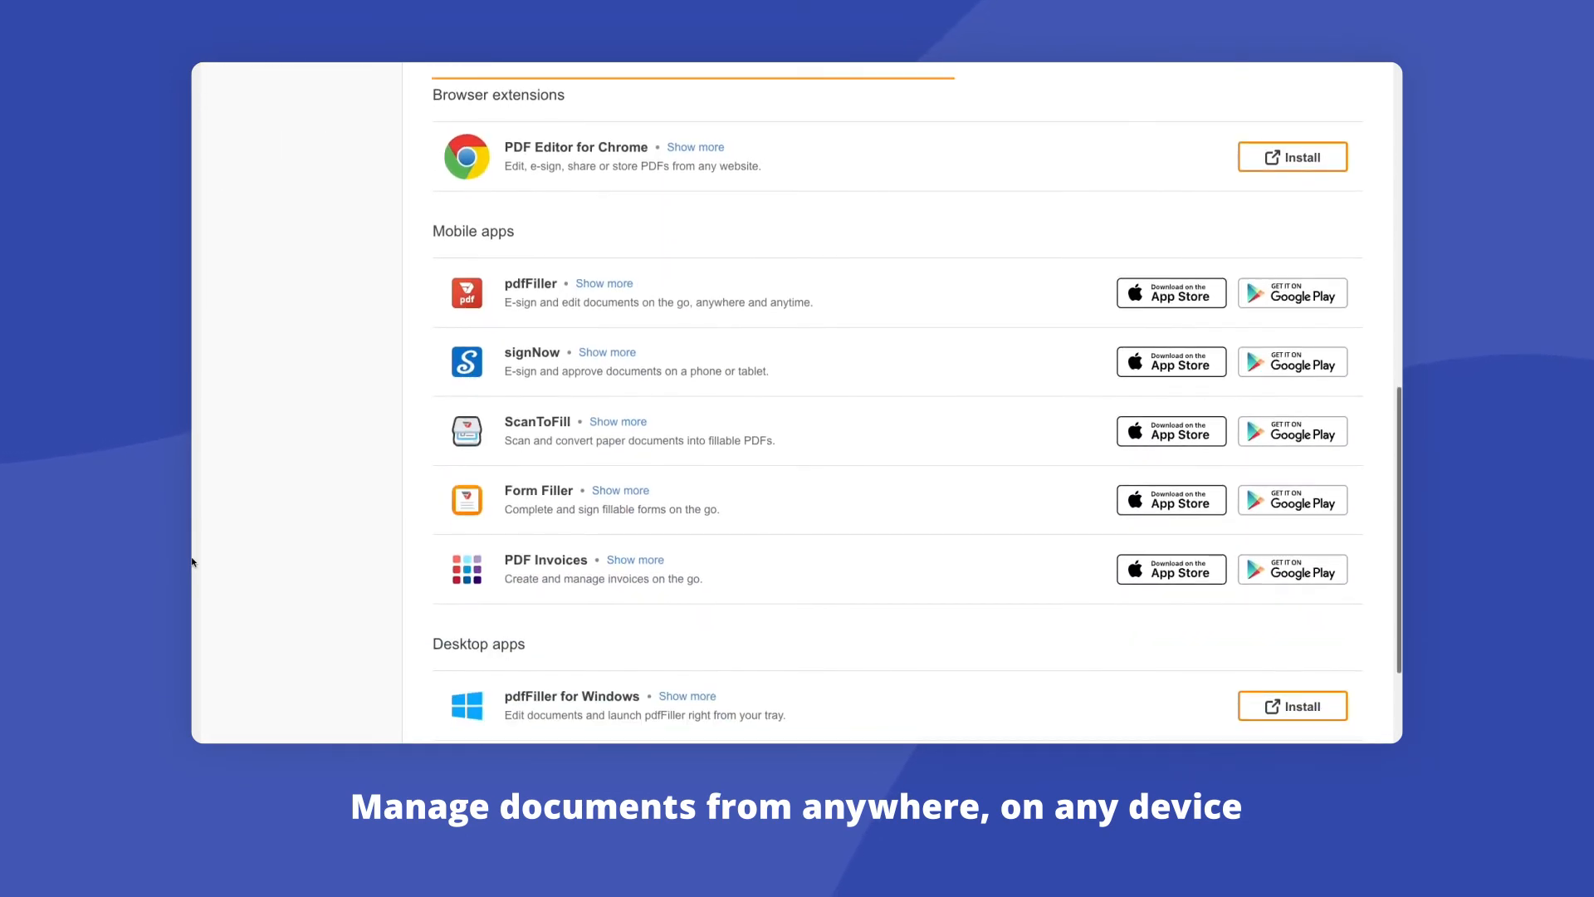
scroll("down", 3)
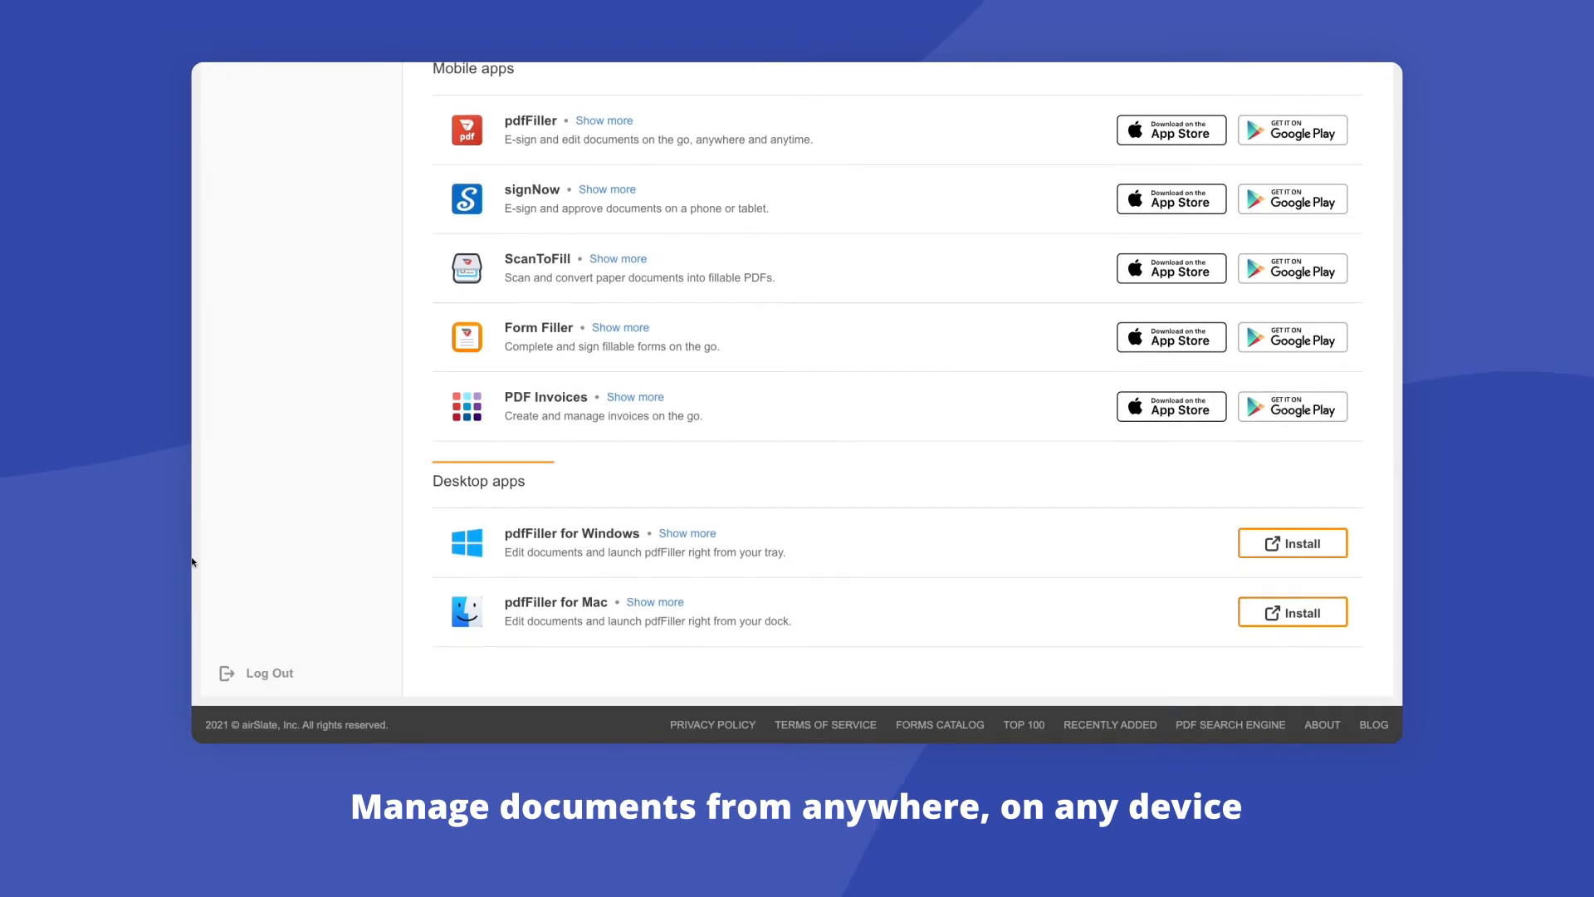